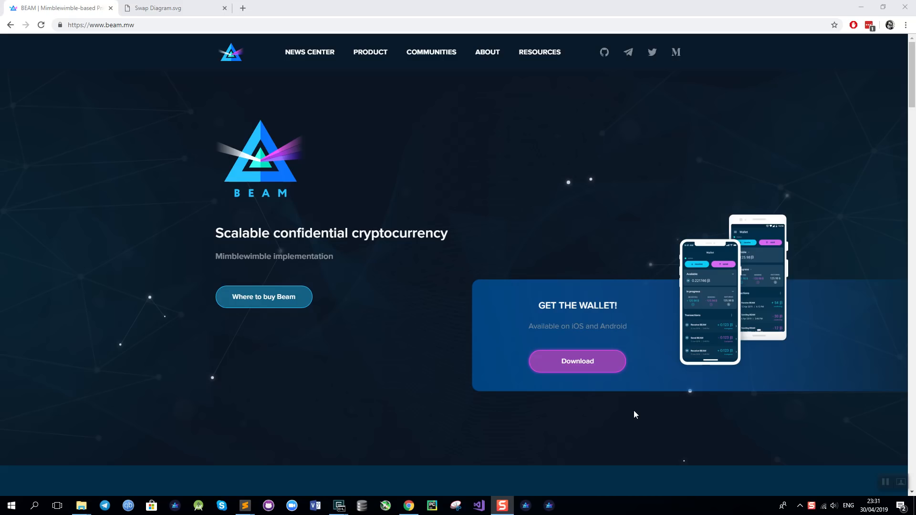
- Open the Windows task switcher showing all open windows
key(alt+tab)
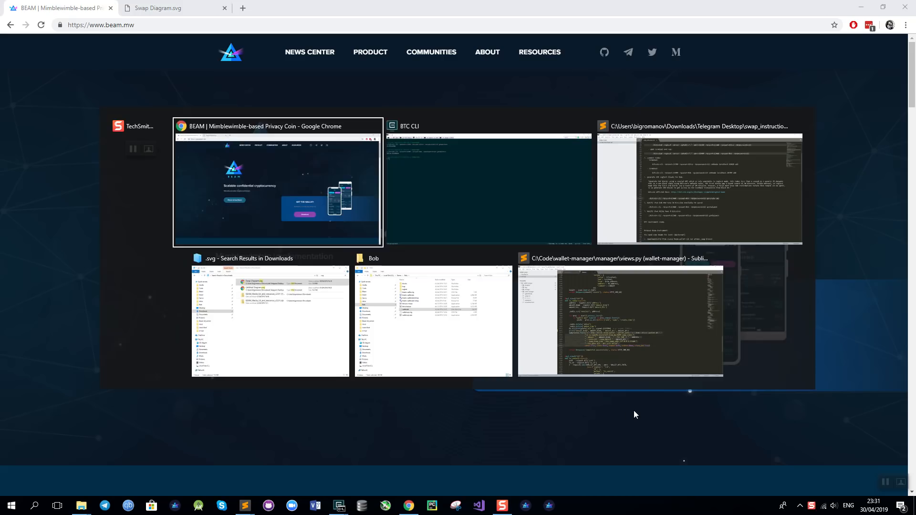
- Bring up ConEmu's BTC CLI tab: Alice 9.9999 BTC, Bob 10220.998802 BTC
click(488, 182)
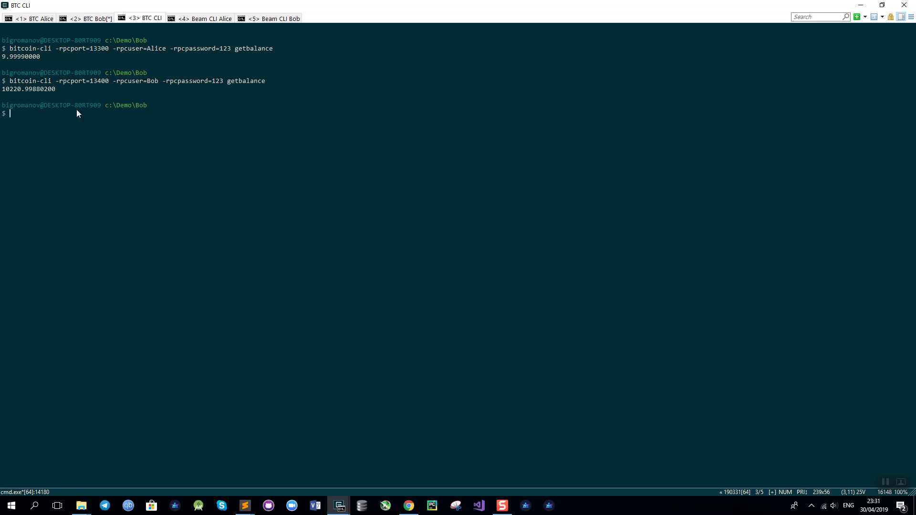
mouse_move(46, 68)
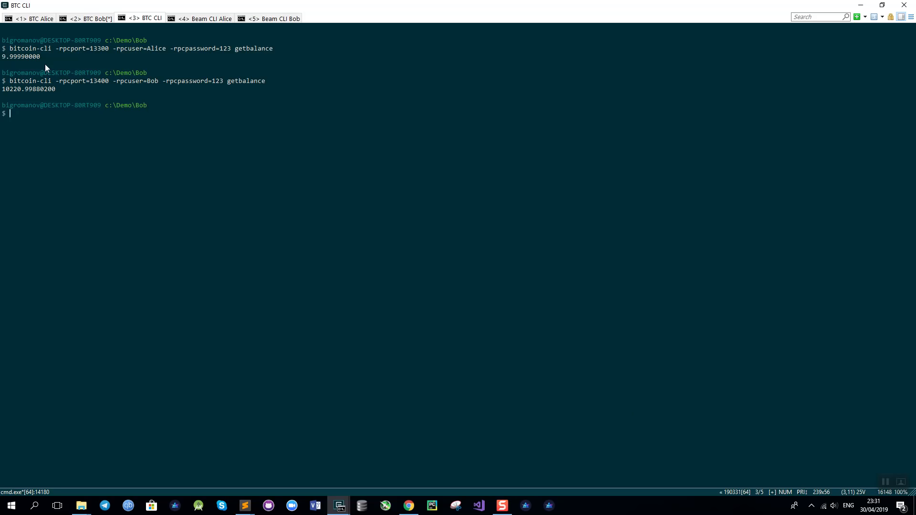
mouse_move(32, 101)
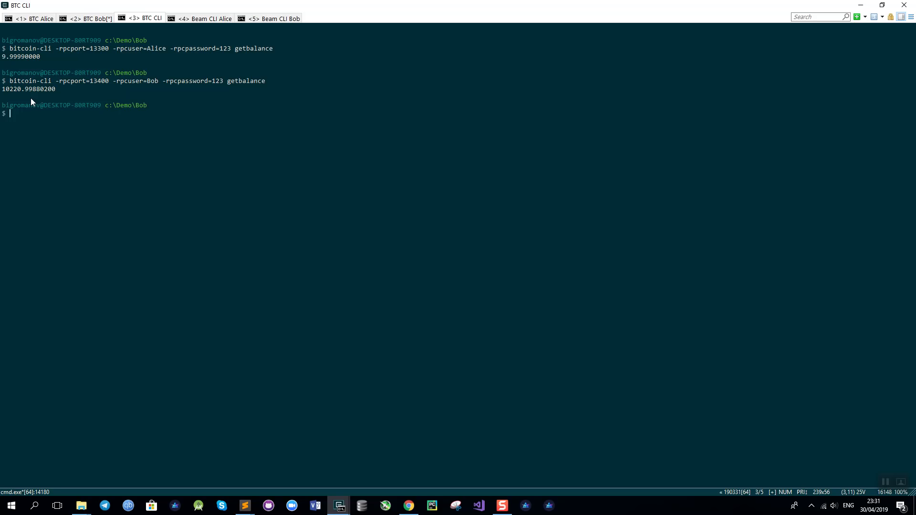
mouse_move(213, 30)
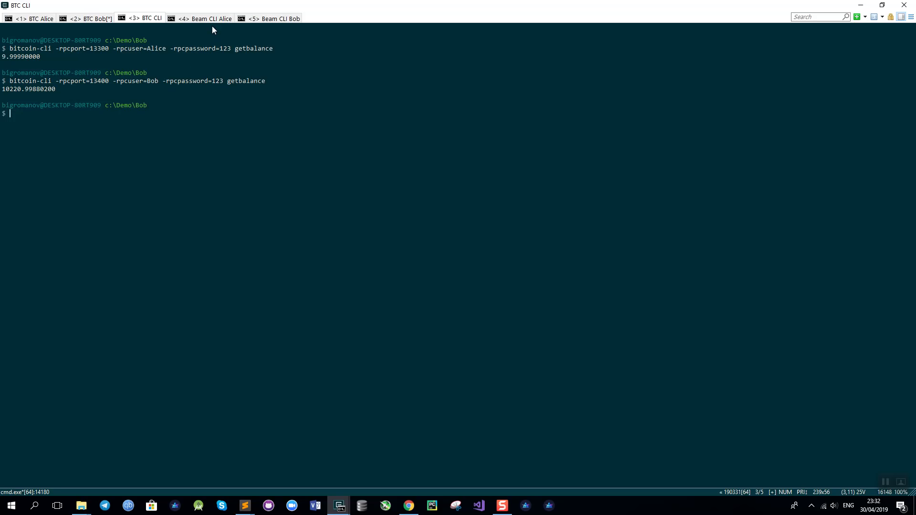
- Check Alice's Beam balance, then run Bob's swap_listen for 1 beam against 100000000
click(205, 18)
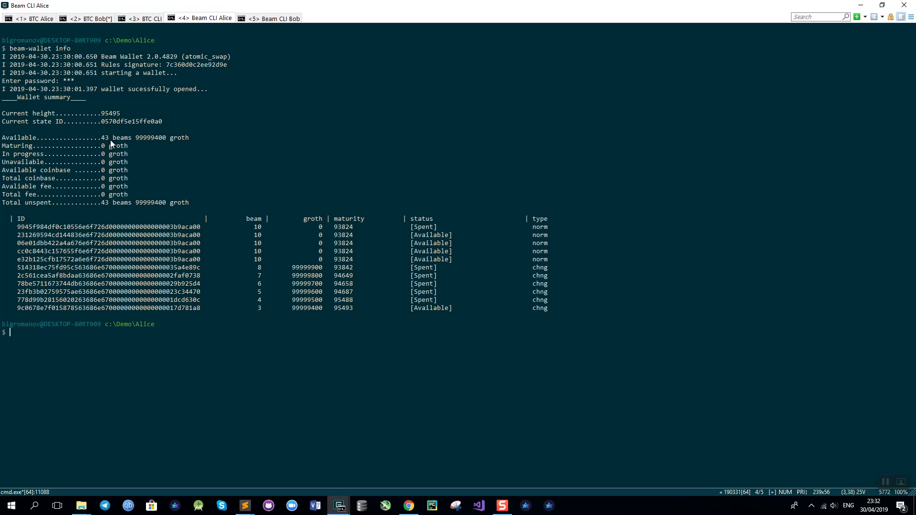
mouse_move(269, 27)
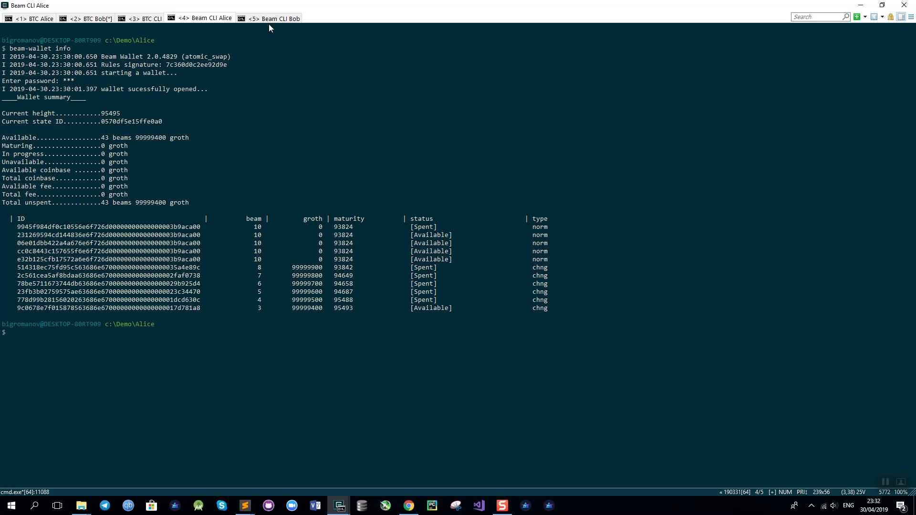
click(273, 19)
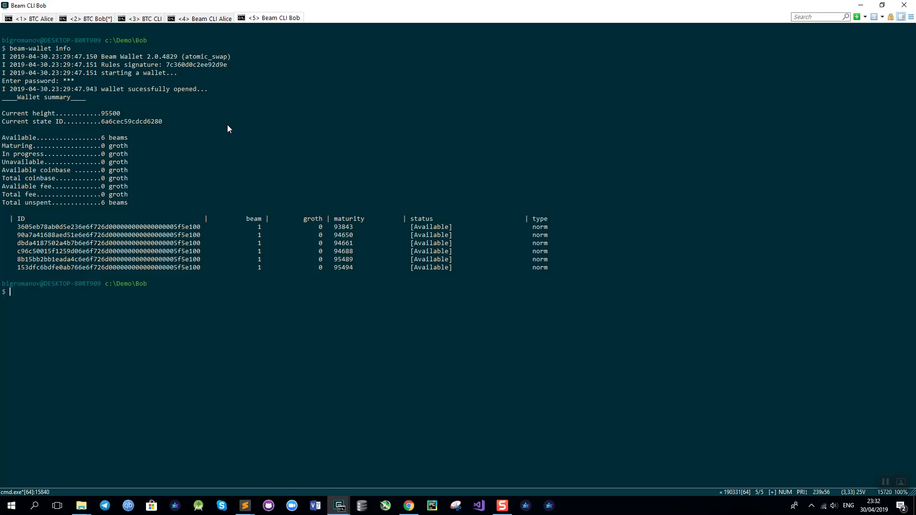
text(beam-wallet swap_listen -n eu-node01.masternet.beam.mw:8100 --amount 1 --swap_amount 100000000 --btc_node_addr 127.0.0.1:13400 --btc_pass 123 --btc_user Bob)
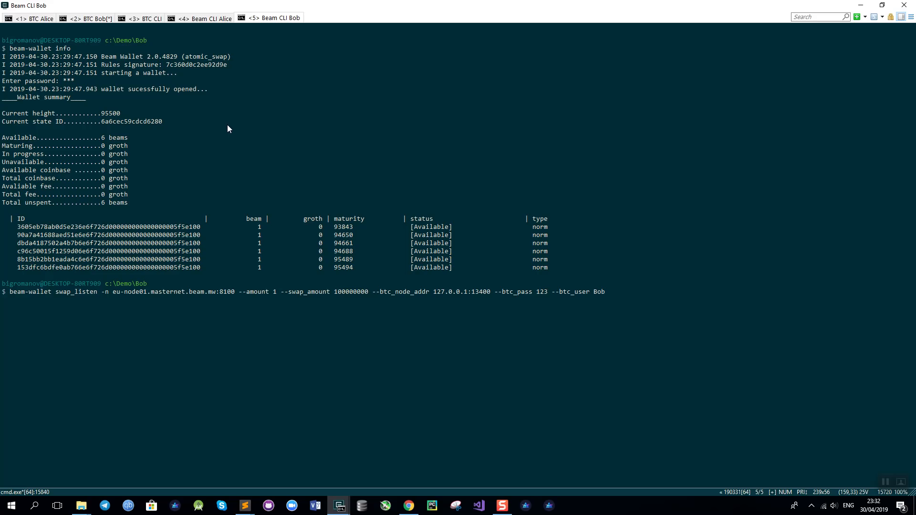
mouse_move(271, 293)
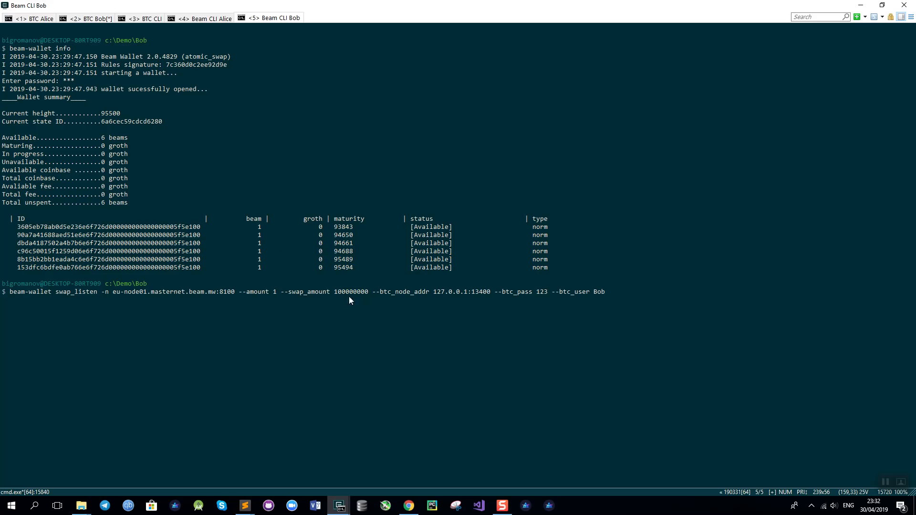
mouse_move(368, 301)
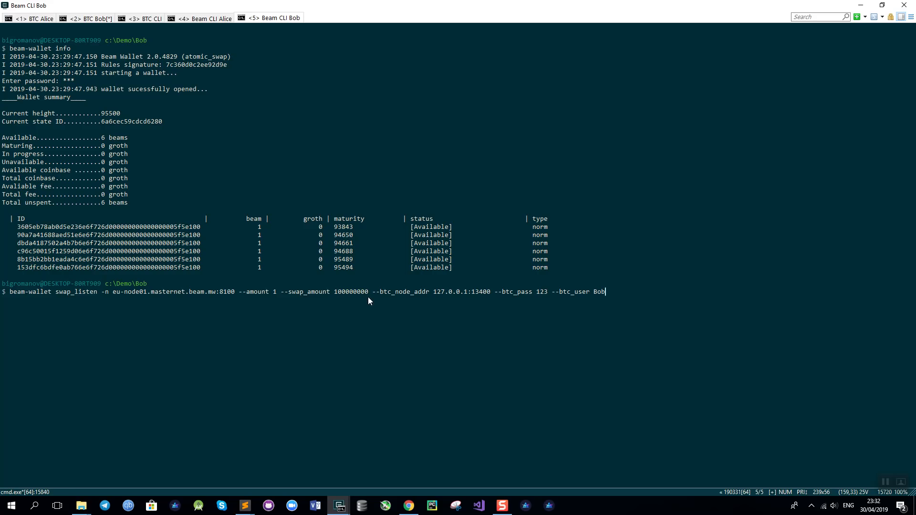
key(Return)
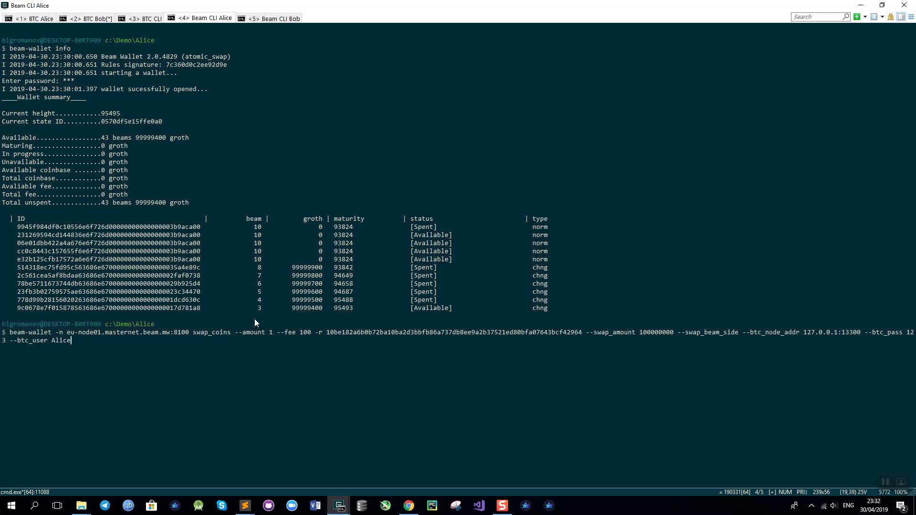
mouse_move(275, 344)
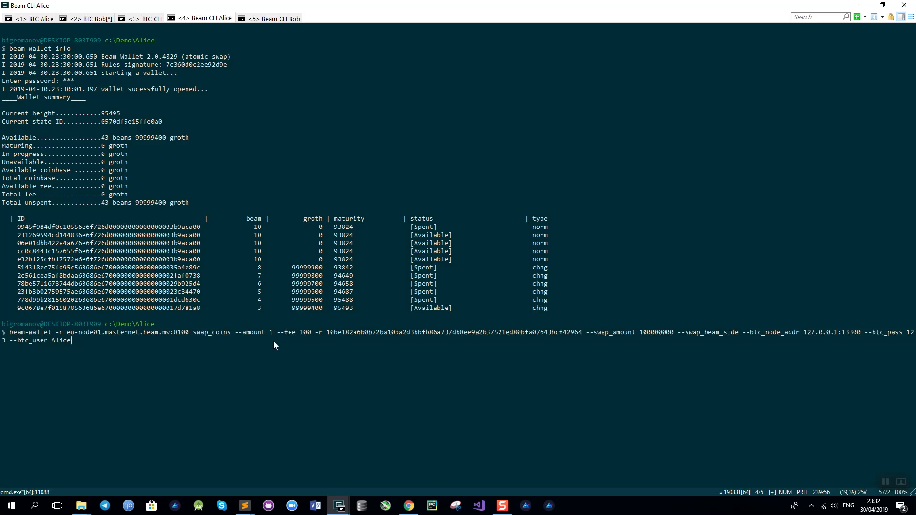
mouse_move(351, 353)
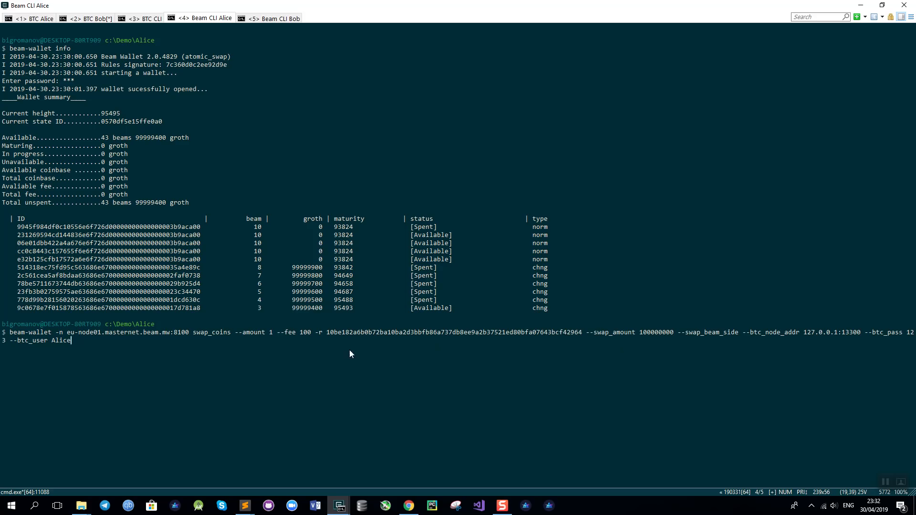
mouse_move(583, 350)
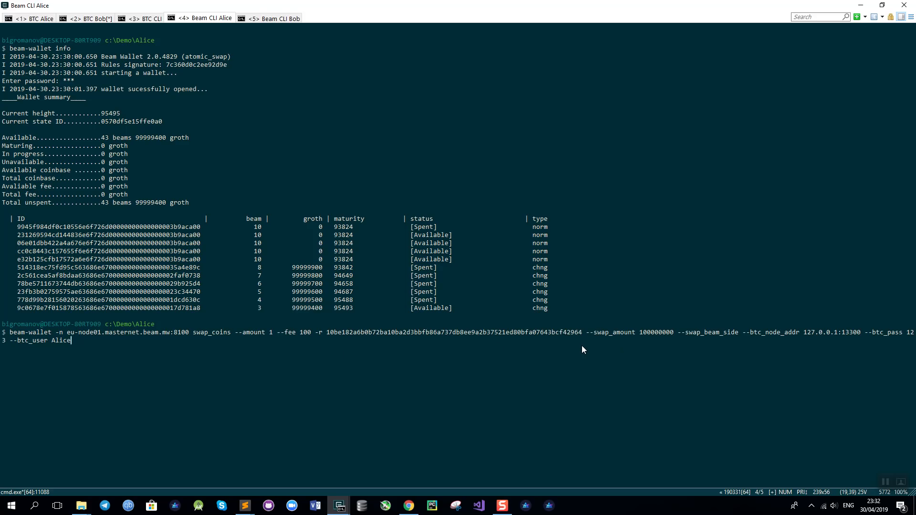
- Run Alice's swap_coins with her password, building LockTX, RefundTX and RedeemTX, then return to BTC CLI
key(Return)
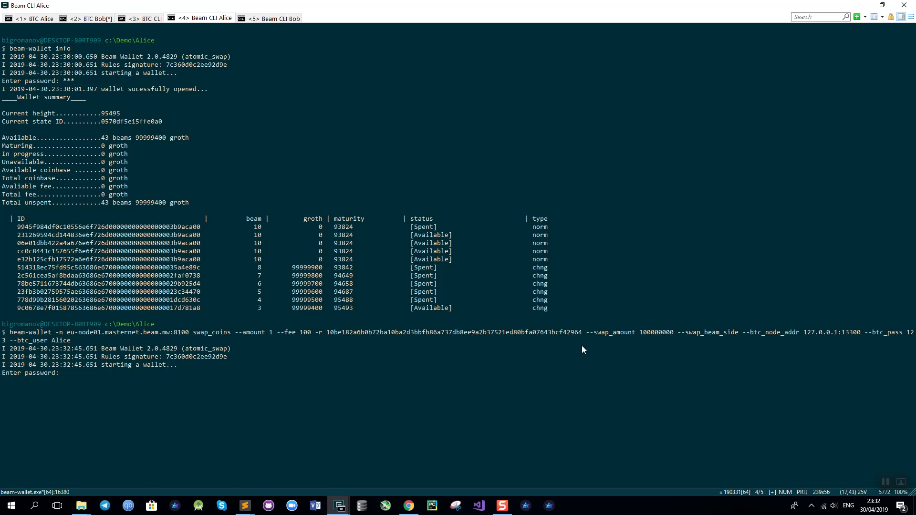
text(***)
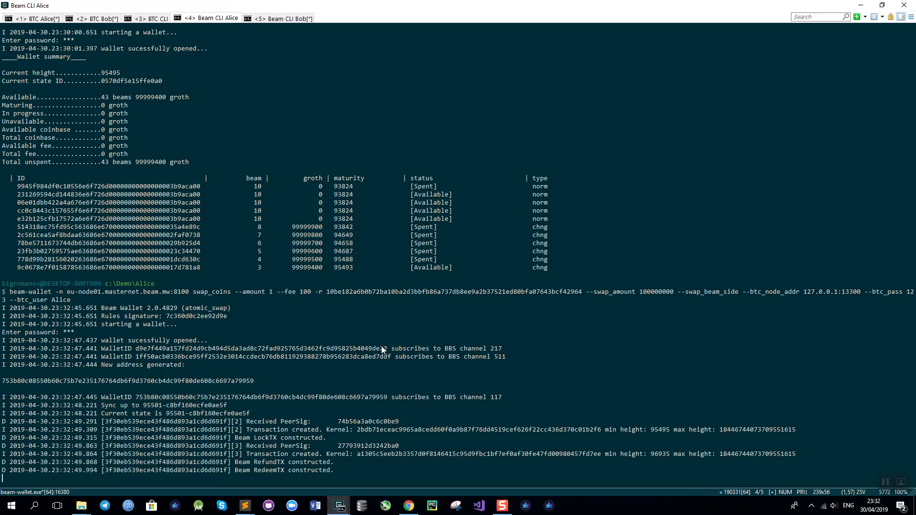
mouse_move(258, 445)
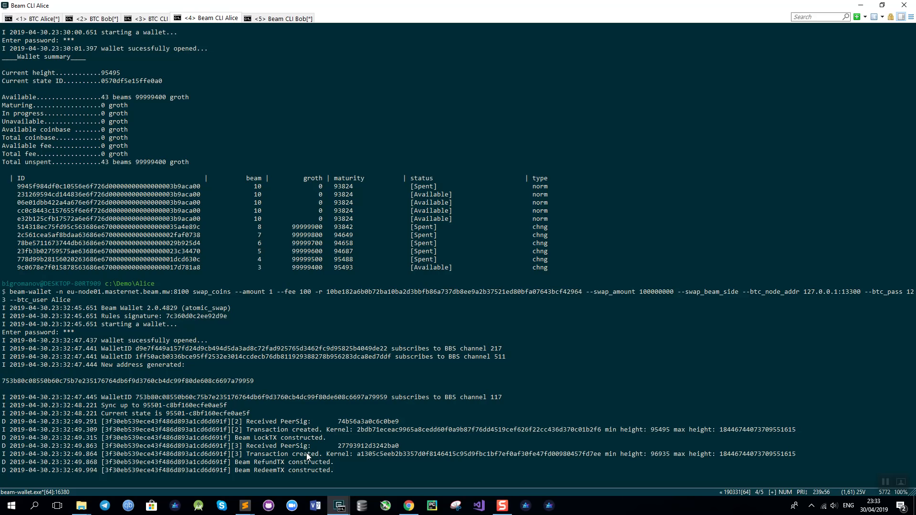
mouse_move(252, 322)
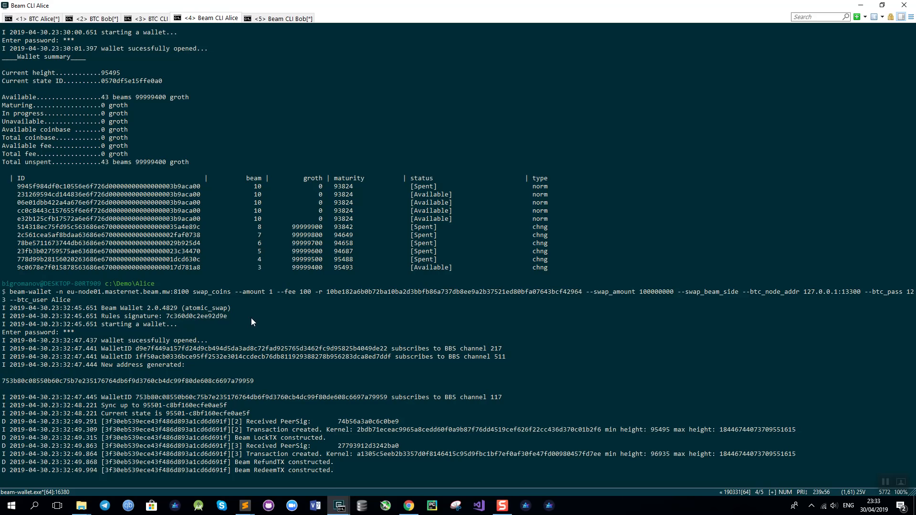
click(151, 18)
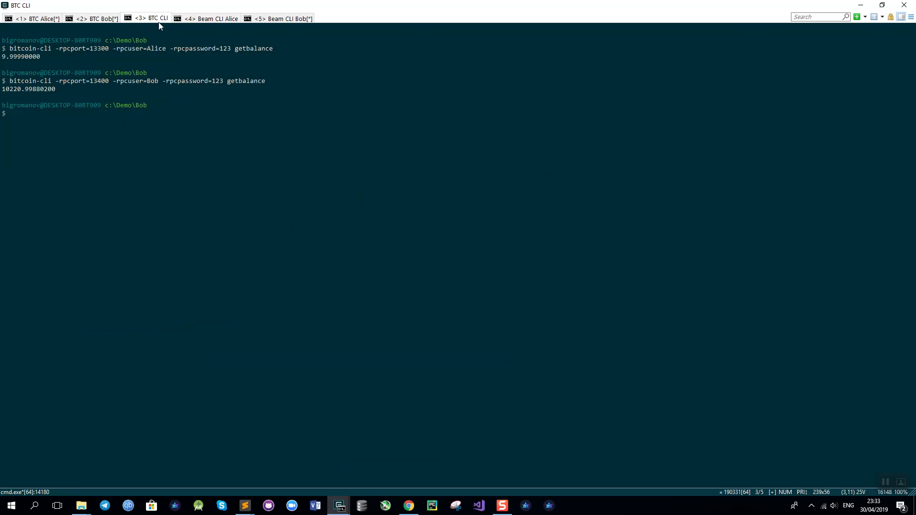
- Mine 7 blocks on Bob's BTC node, then check Alice's Beam wallet log
text(bitcoin-cli -rpcport=13300 -rpcuser=Alice -rpcpassword=123 addnode localhost:18400 add)
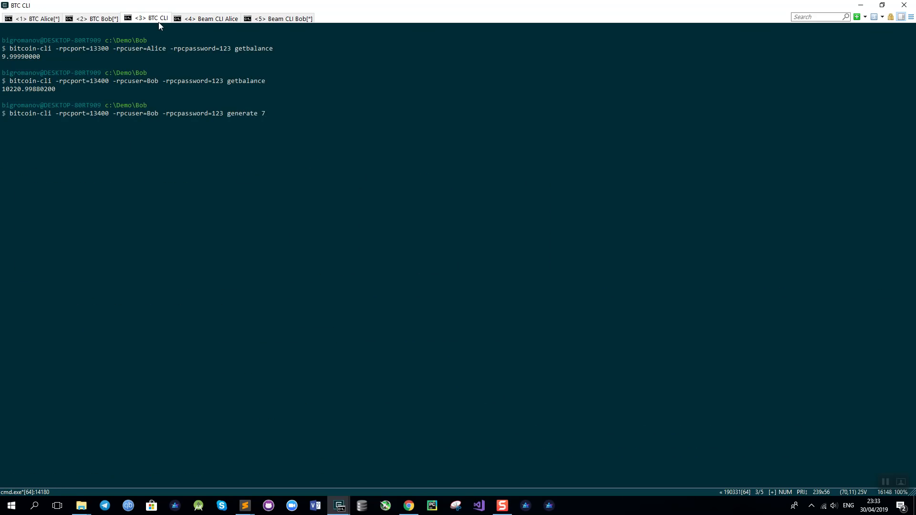
key(Return)
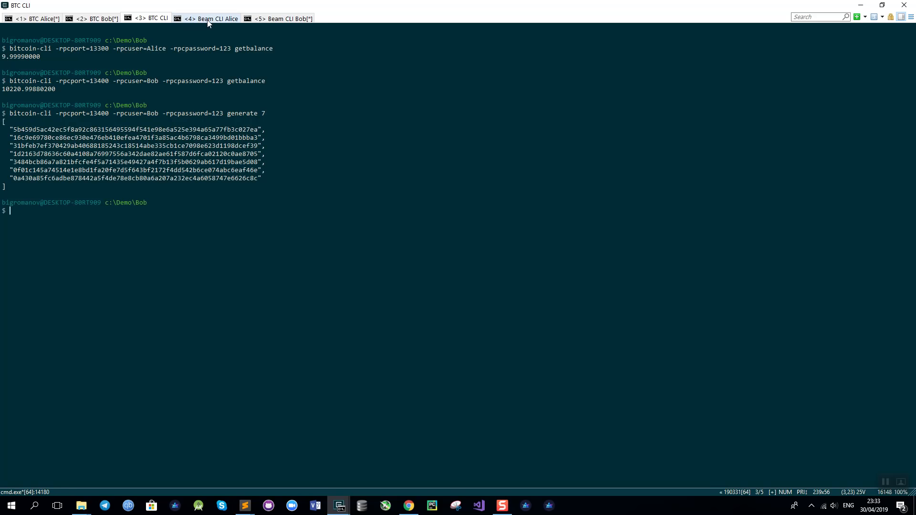
click(214, 18)
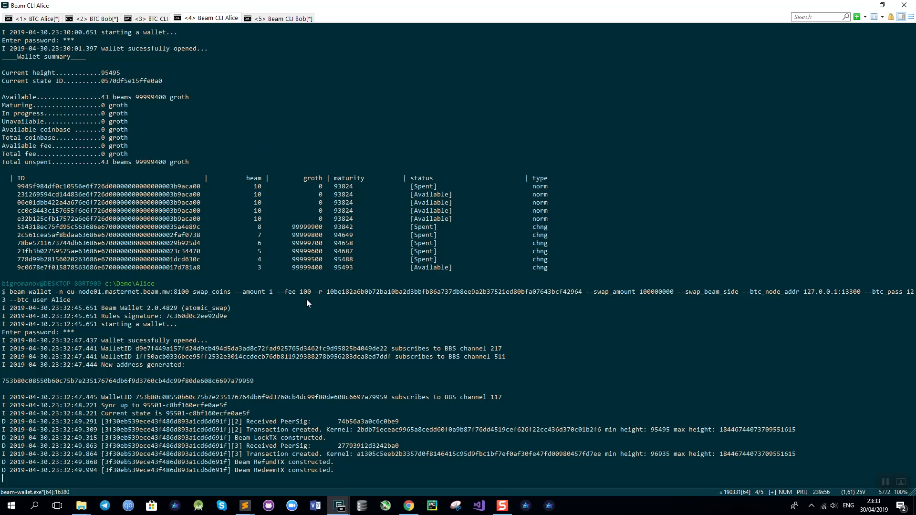
mouse_move(380, 439)
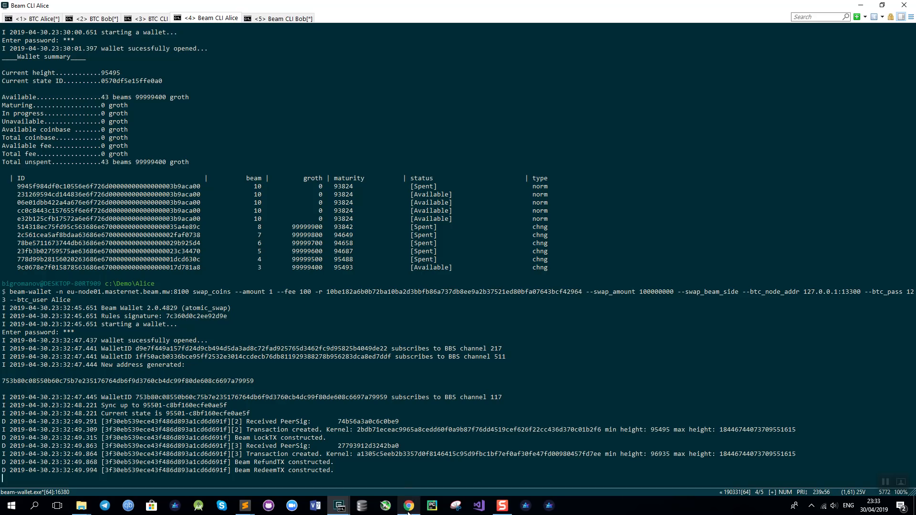
click(408, 505)
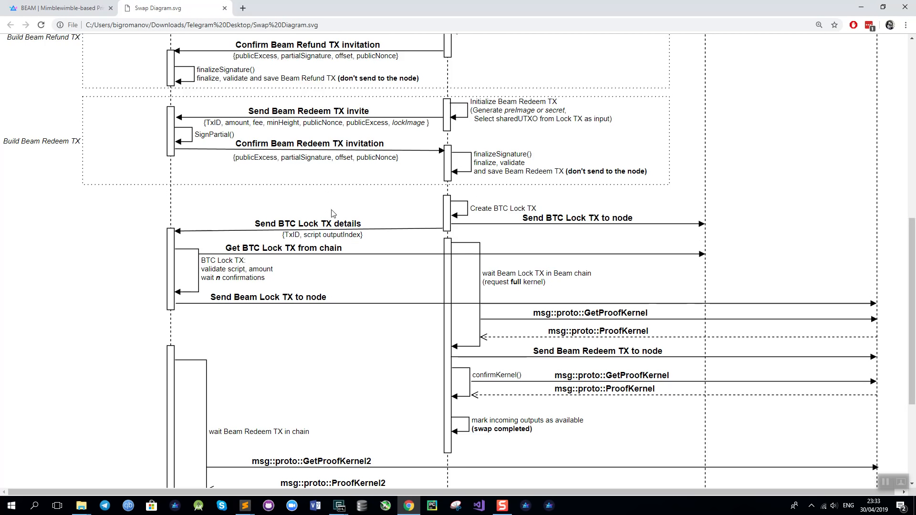
scroll(up, 3)
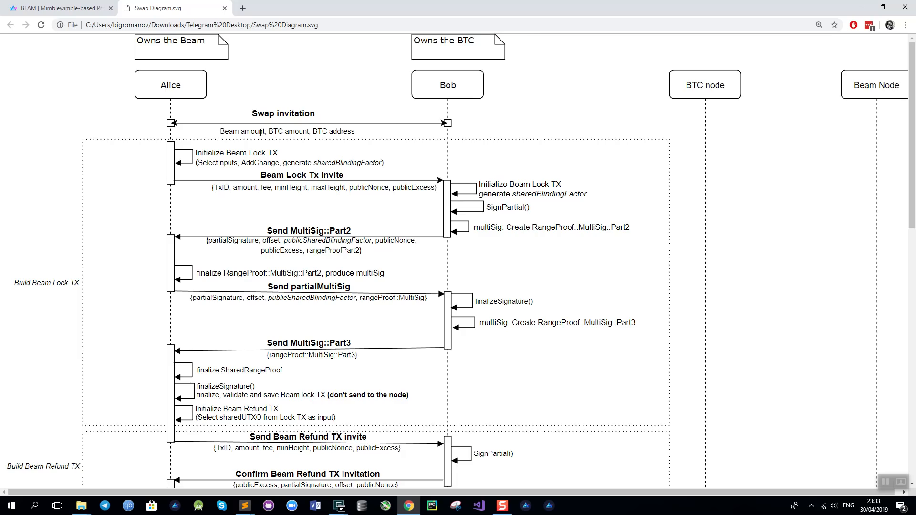
mouse_move(370, 241)
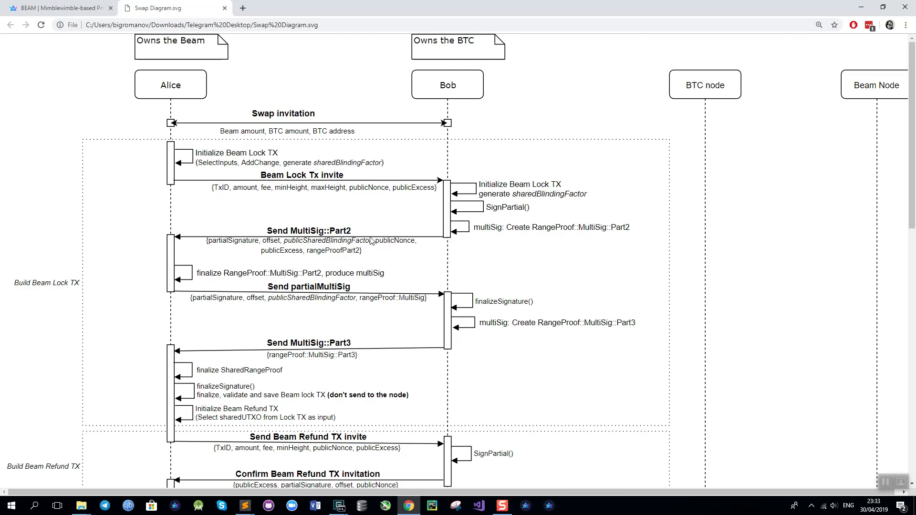
scroll(down, 3)
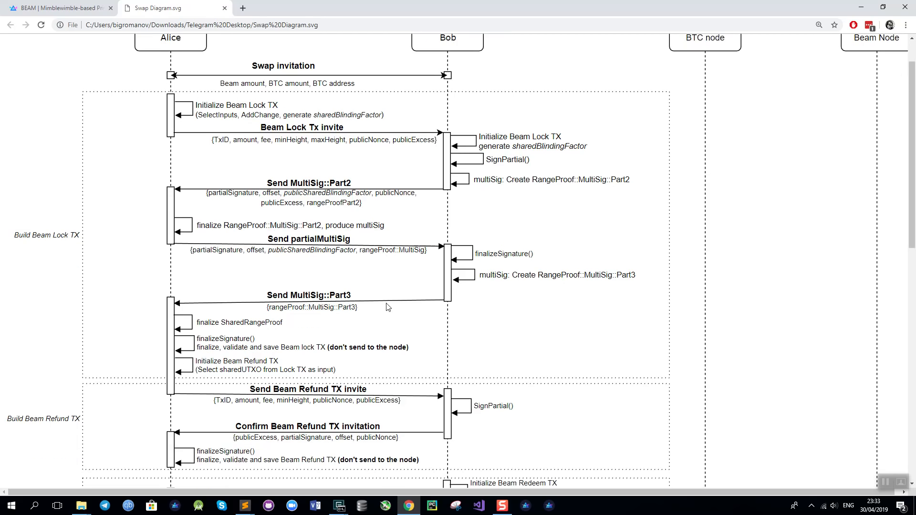
mouse_move(234, 244)
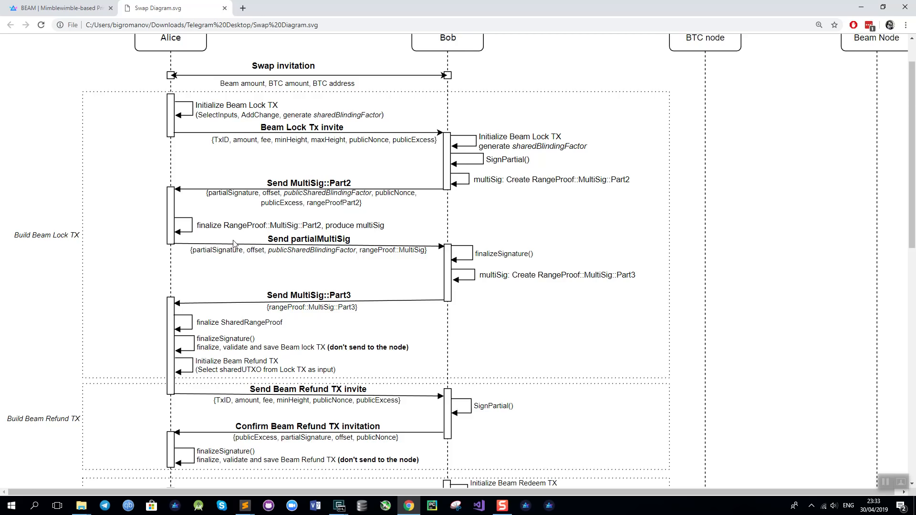
scroll(down, 3)
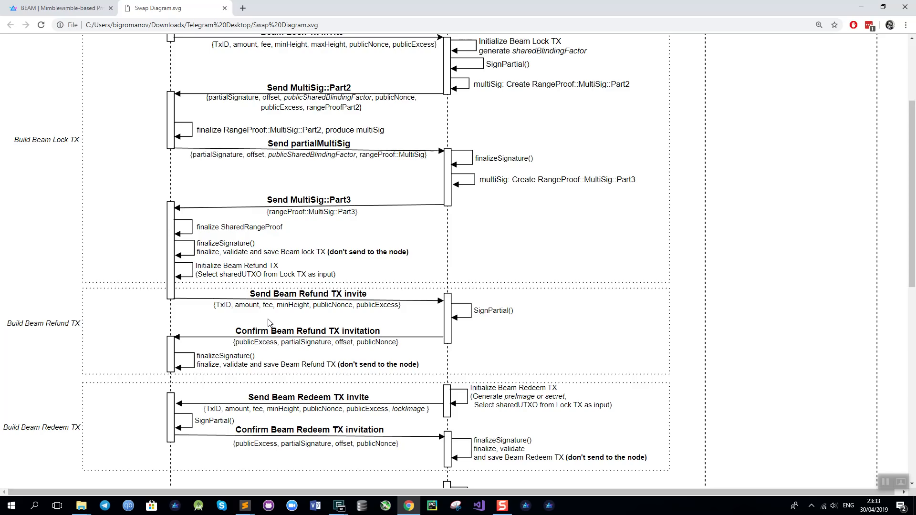
mouse_move(74, 435)
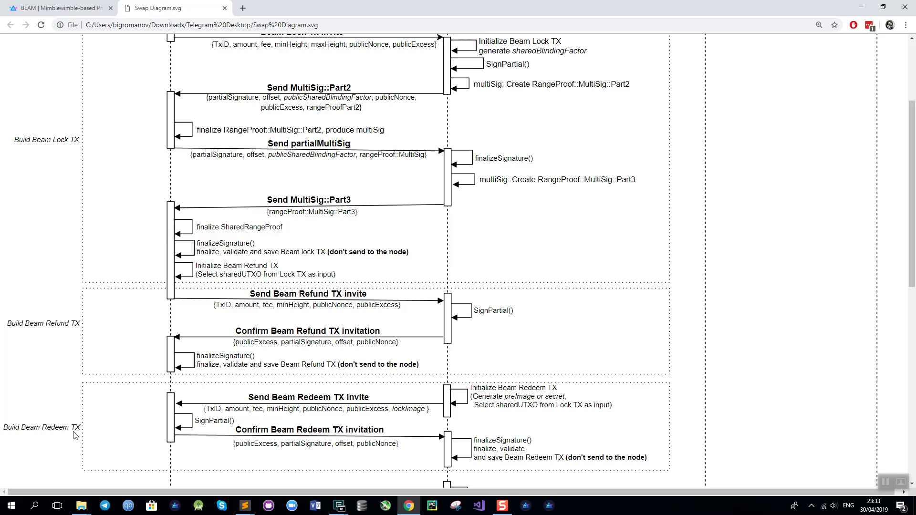
mouse_move(169, 426)
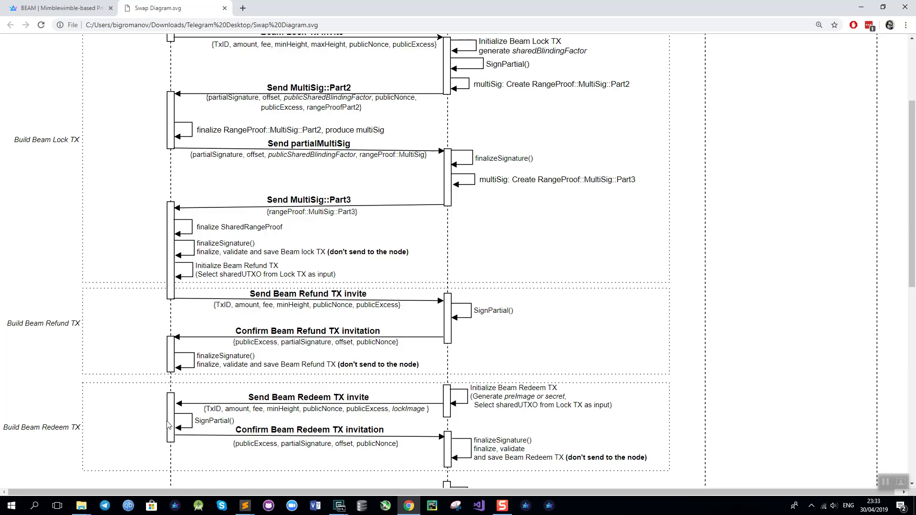
mouse_move(195, 416)
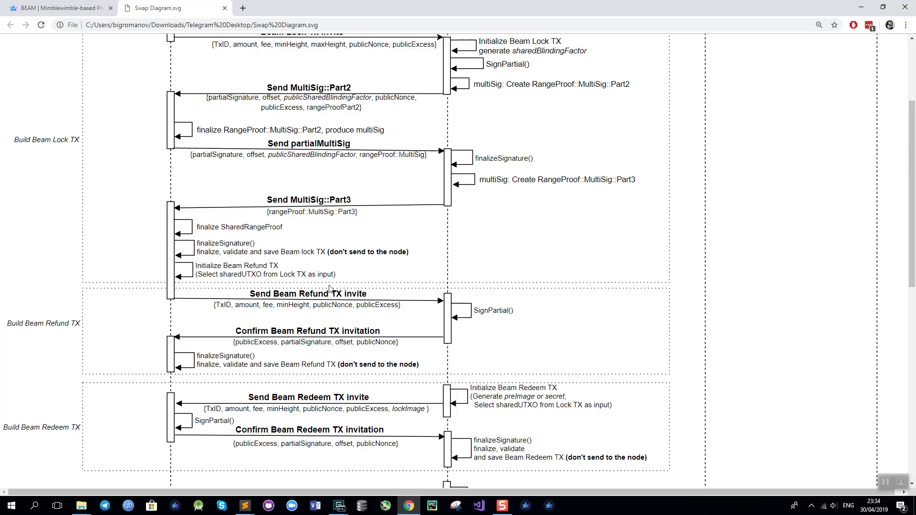
mouse_move(361, 268)
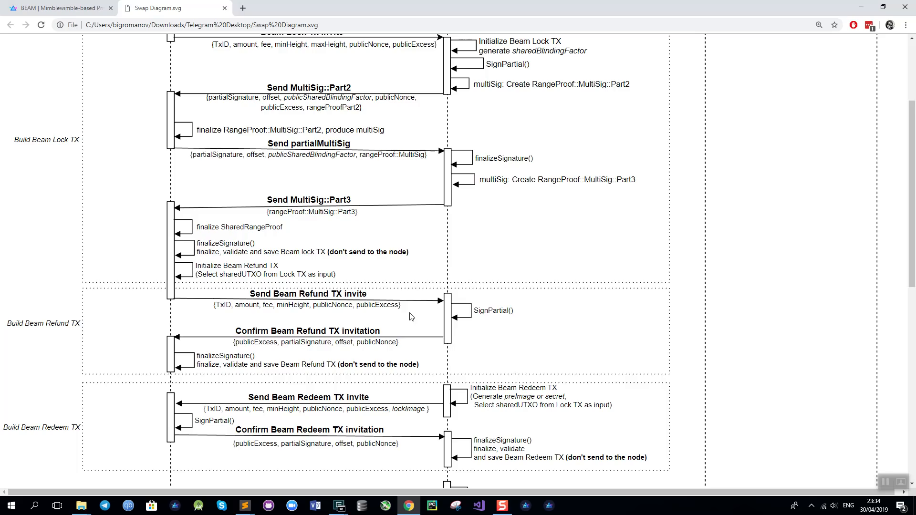
- Review Alice's then Bob's Beam logs showing RedeemTX, swap and transaction completed
click(337, 505)
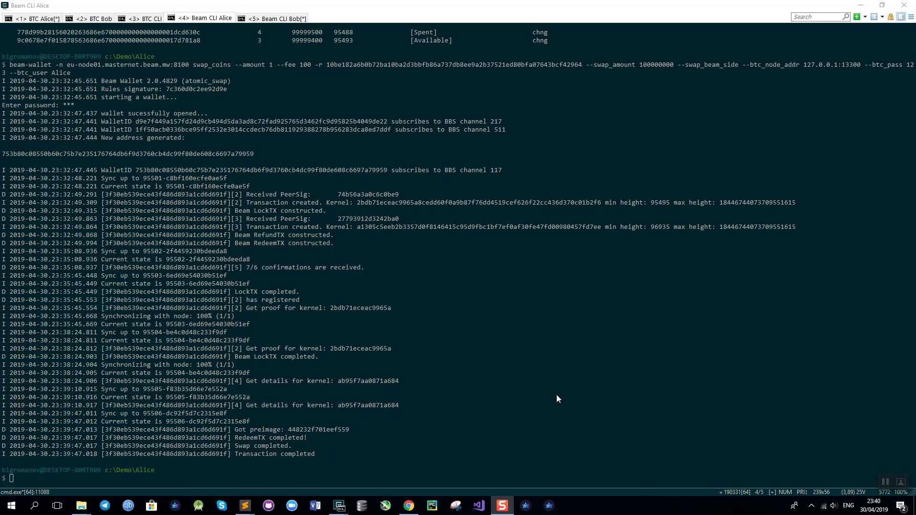
mouse_move(271, 426)
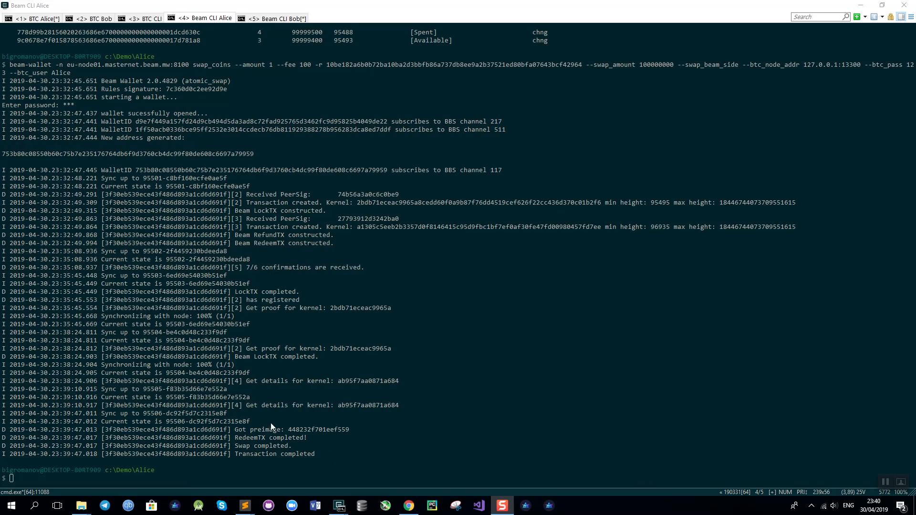
click(271, 17)
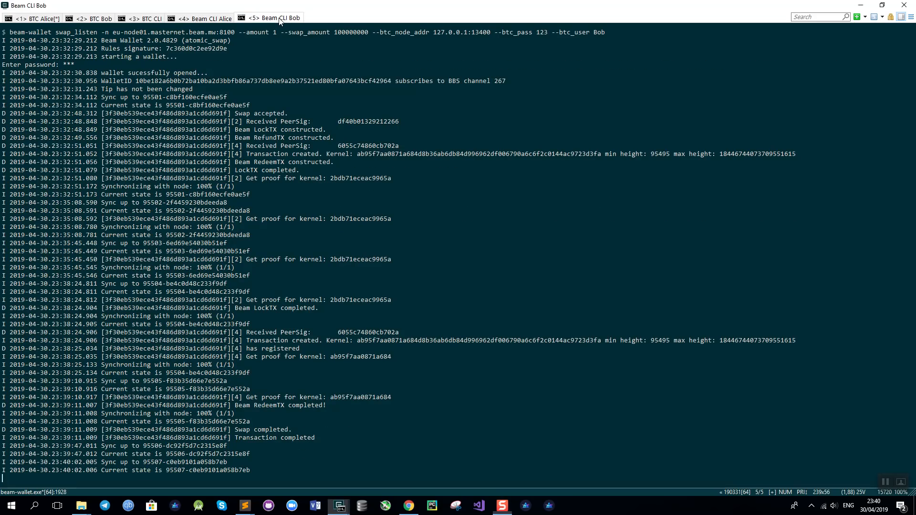
mouse_move(313, 420)
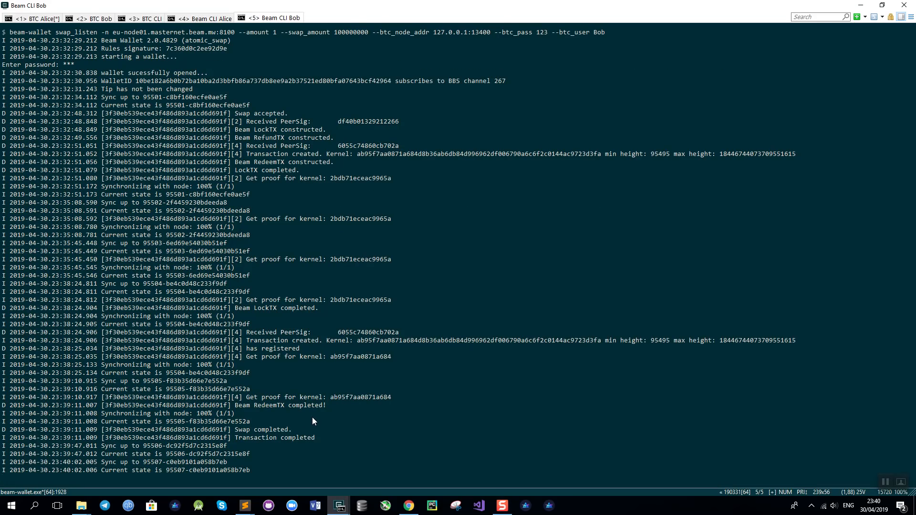
mouse_move(266, 170)
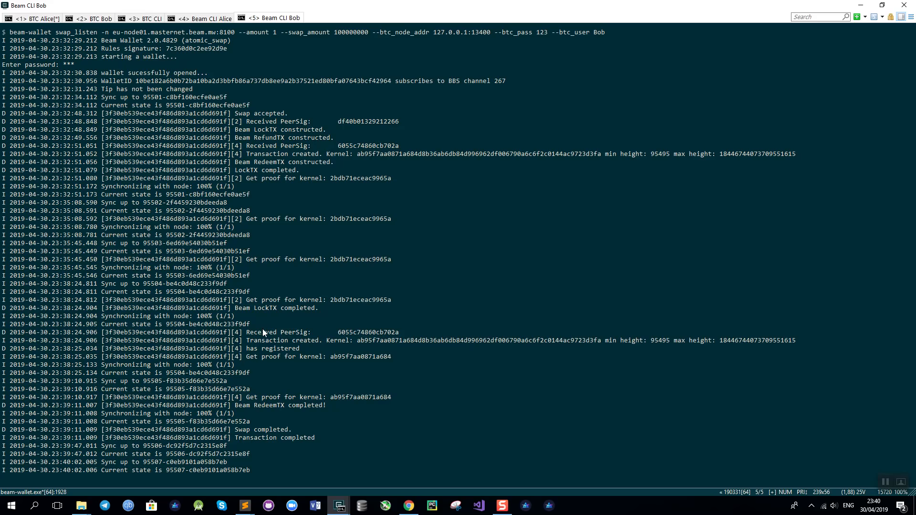
mouse_move(318, 414)
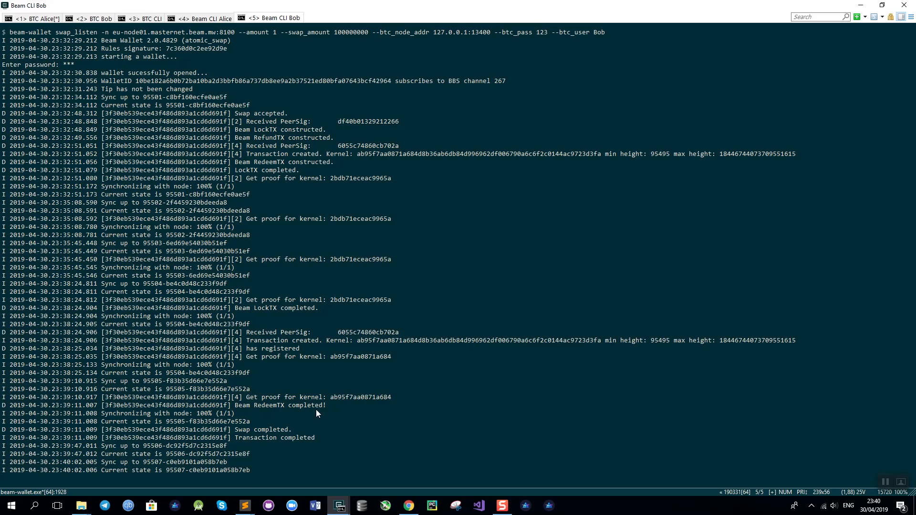
mouse_move(218, 94)
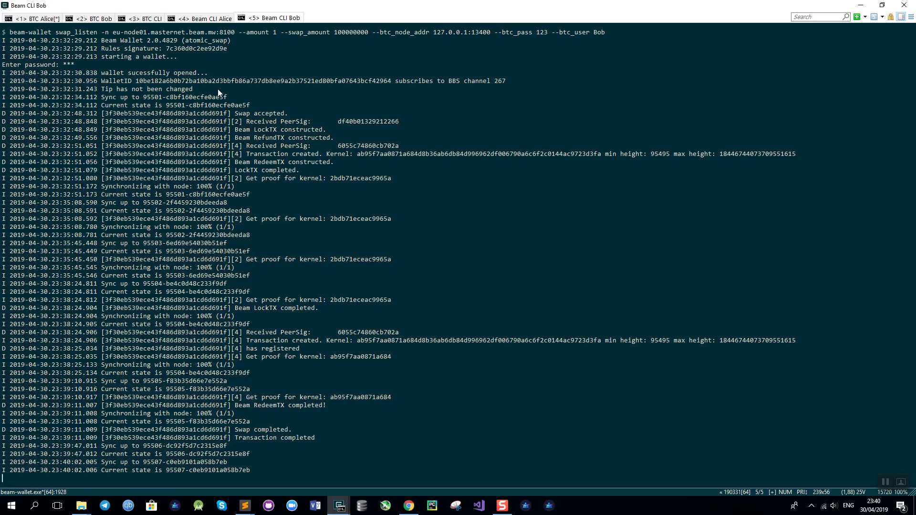
- Mine one more block on Bob's BTC node (port 13400)
click(139, 18)
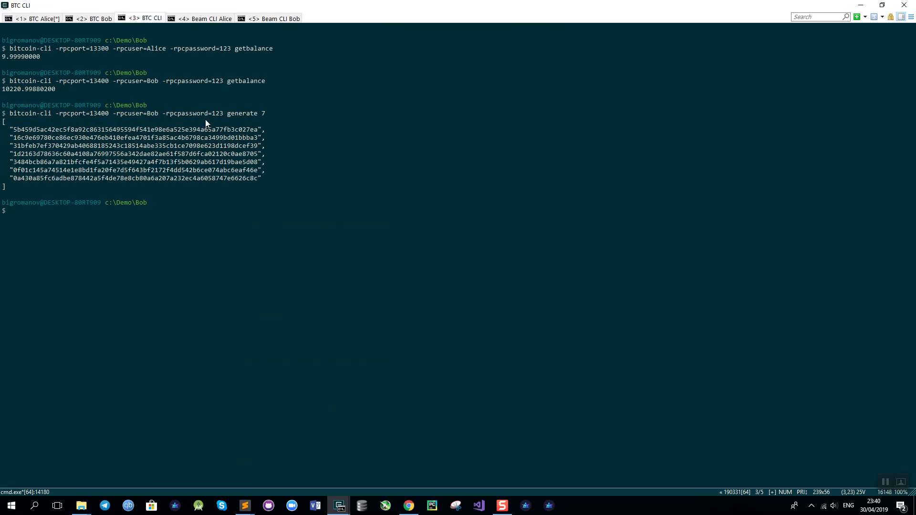
text(bitcoin-cli -rpcport=13400 -rpcuser=Bob -rpcpassword=123 generate)
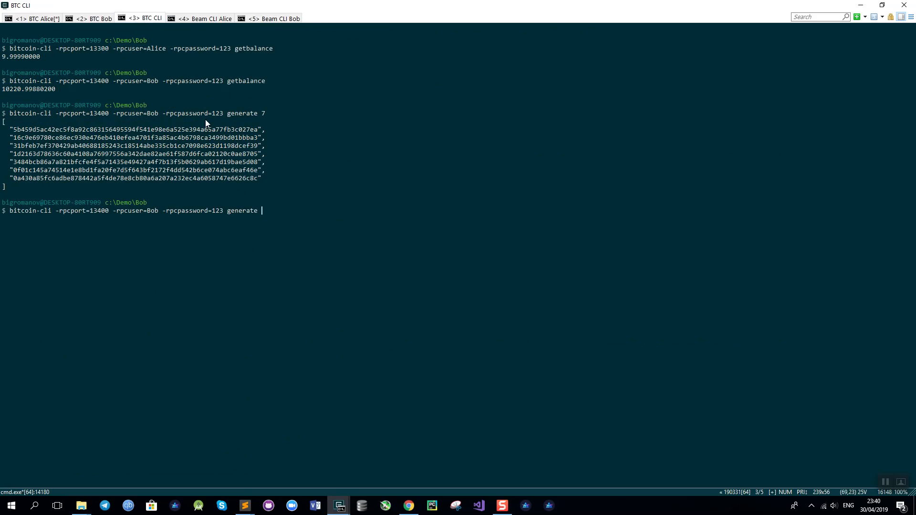
key(Return)
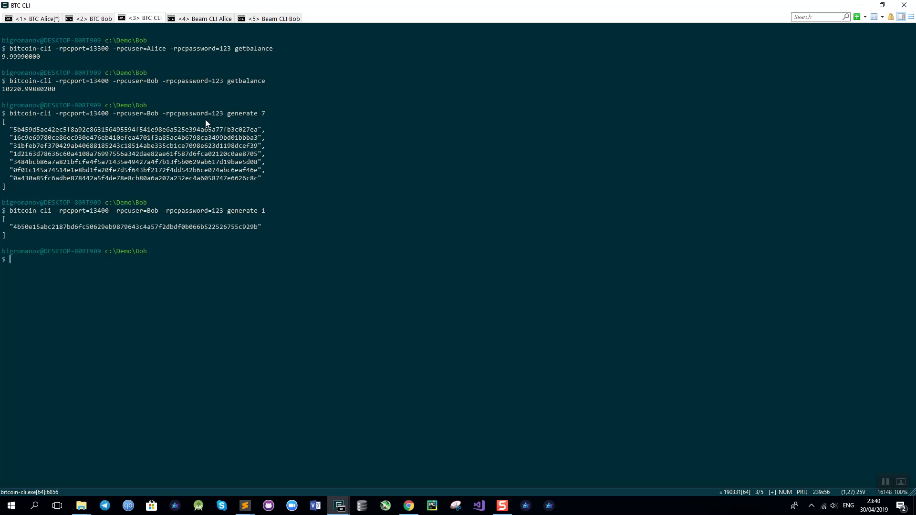
- Query BTC balances: Alice 10.99989 BTC, Bob 10419.998802 BTC
text(bitcoin-cli -rpcport=13400 -rpcuser=Bob -rpcpassword=123 getbalance)
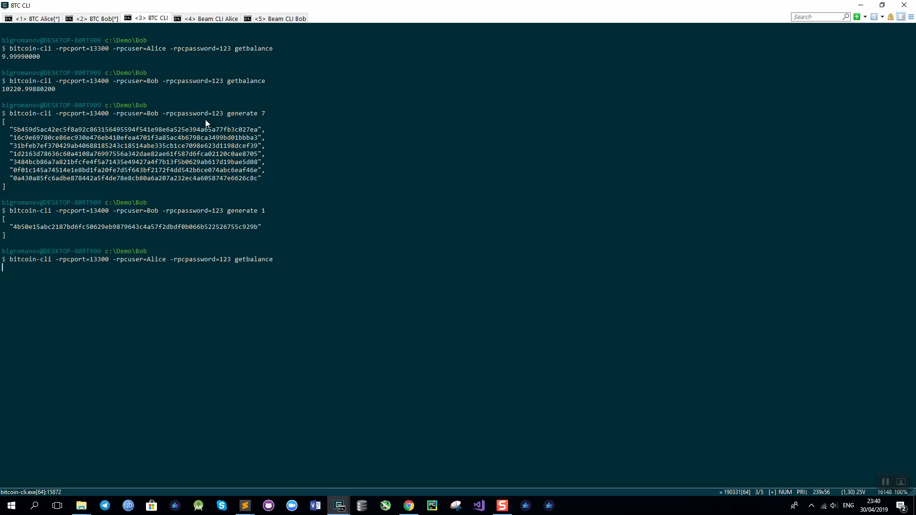
key(Return)
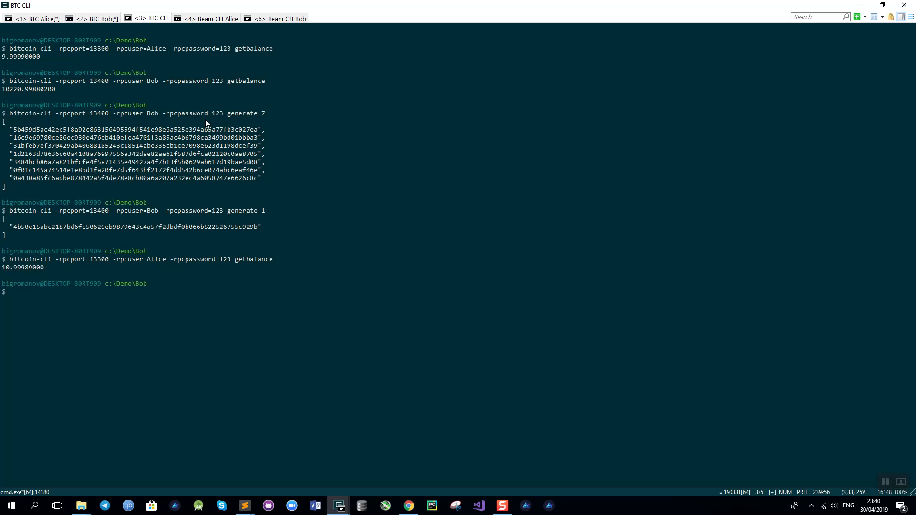
text(bitcoin-cli -rpcport=13300 -rpcuser=Alice -rpcpassword=123 getbalance)
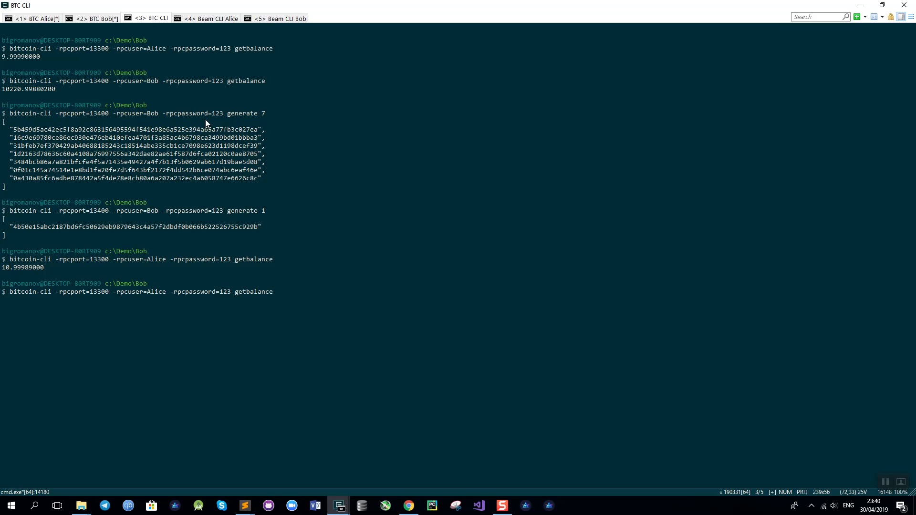
text(bitcoin-cli -rpcport=13400 -rpcuser=Bob -rpcpassword=123 getbalance)
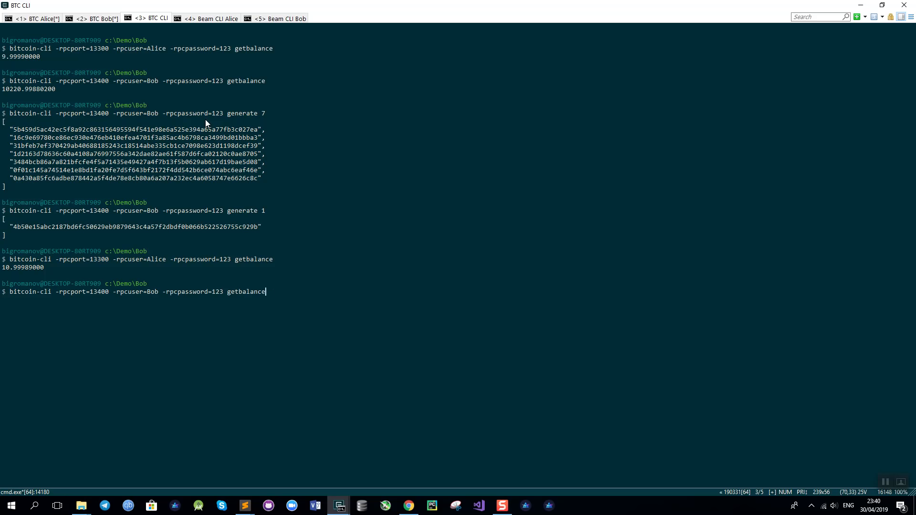
key(Return)
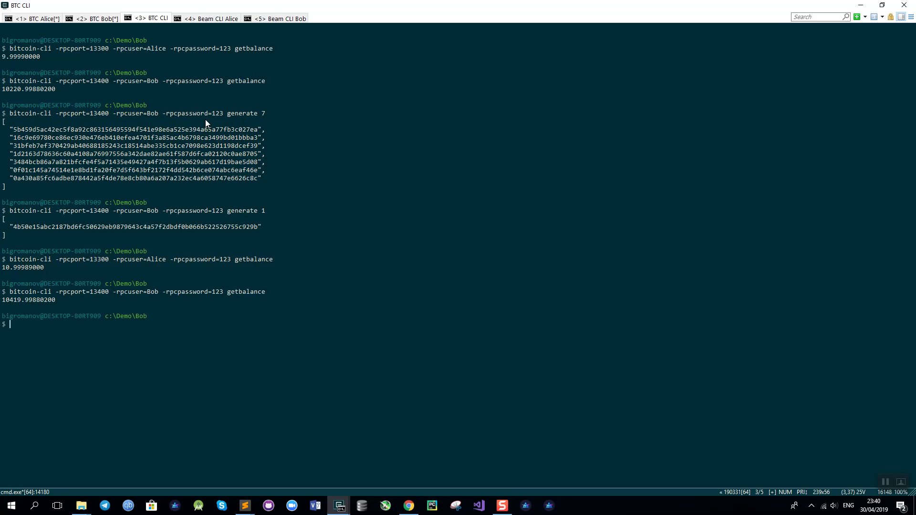